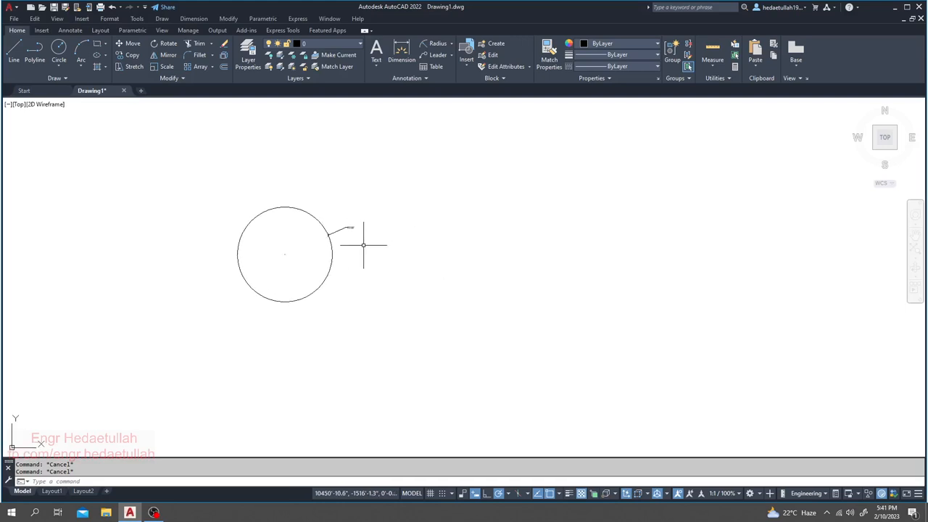
- Start the CIRCLE command from the Draw panel for a second circle
left_click(65, 59)
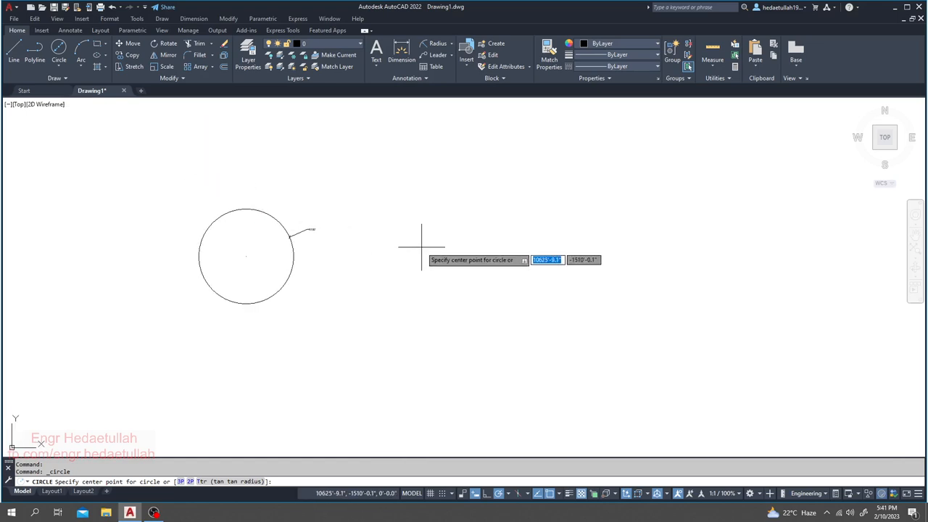
mouse_move(247, 253)
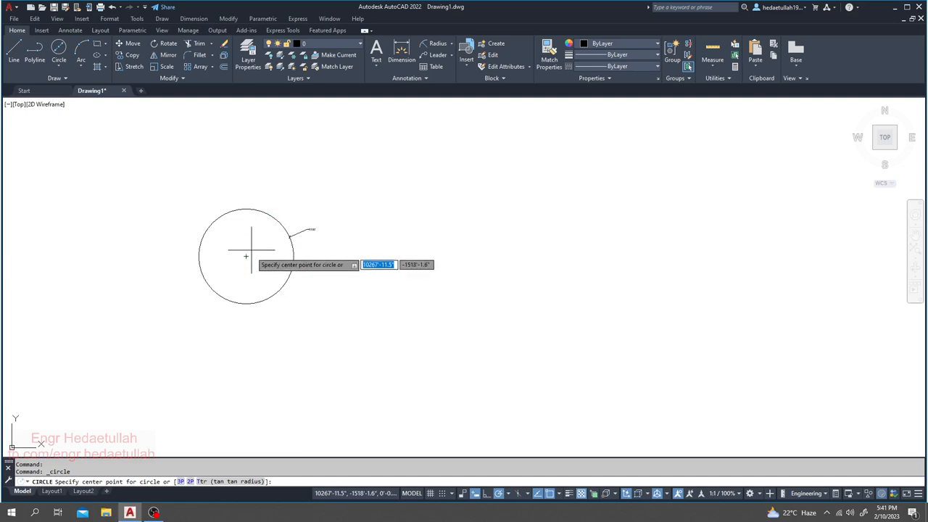
mouse_move(402, 257)
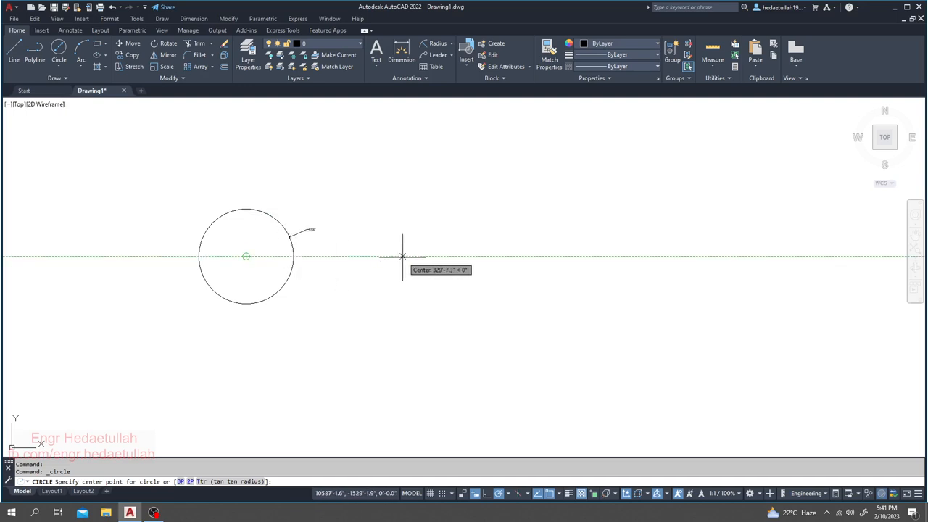
- Draw a 200-diameter circle centered to the right of the R100 circle
left_click(402, 256)
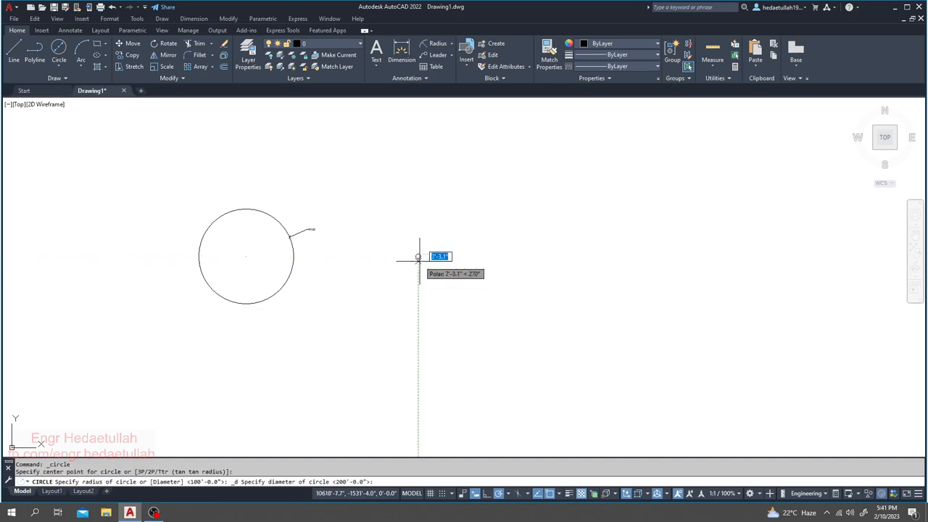
left_click(418, 256)
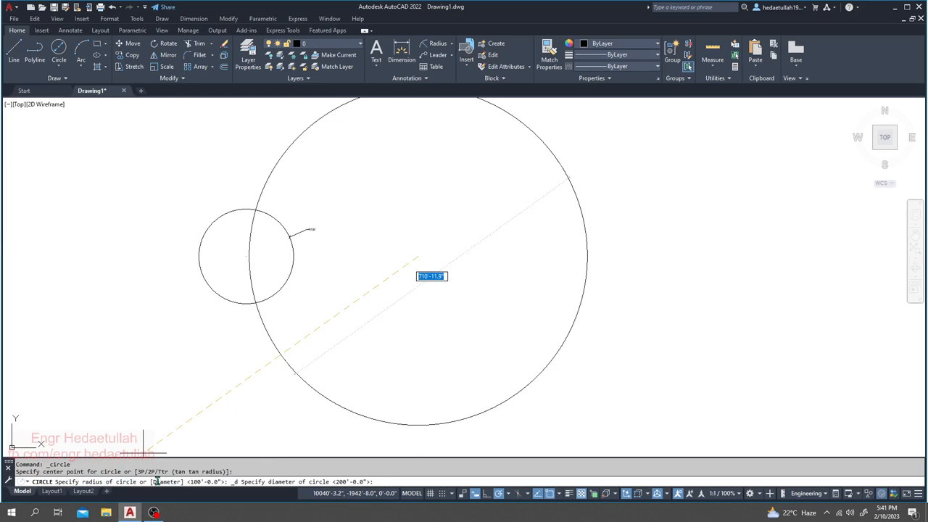
mouse_move(529, 279)
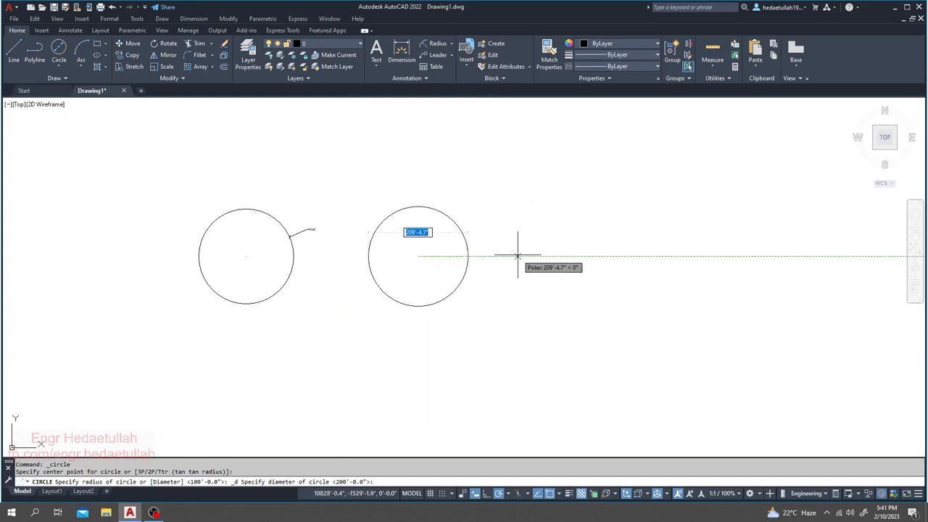
mouse_move(509, 255)
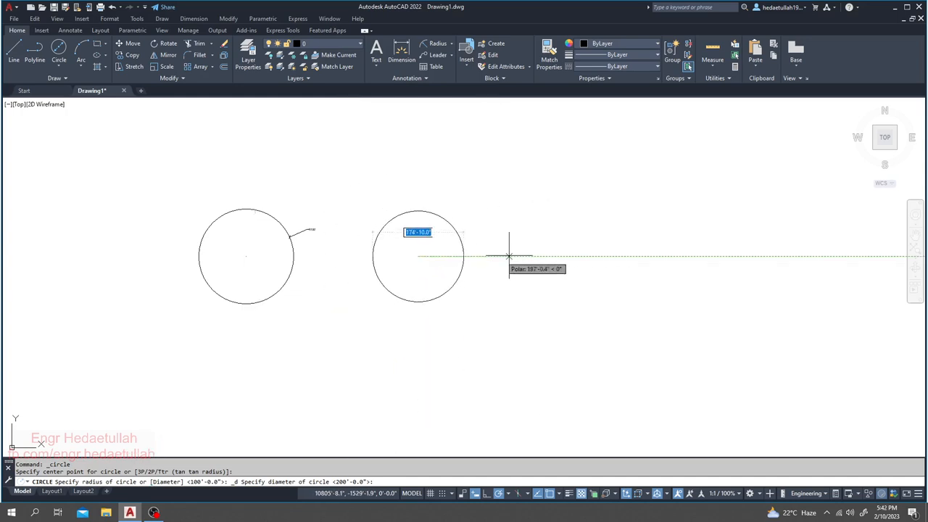
mouse_move(513, 256)
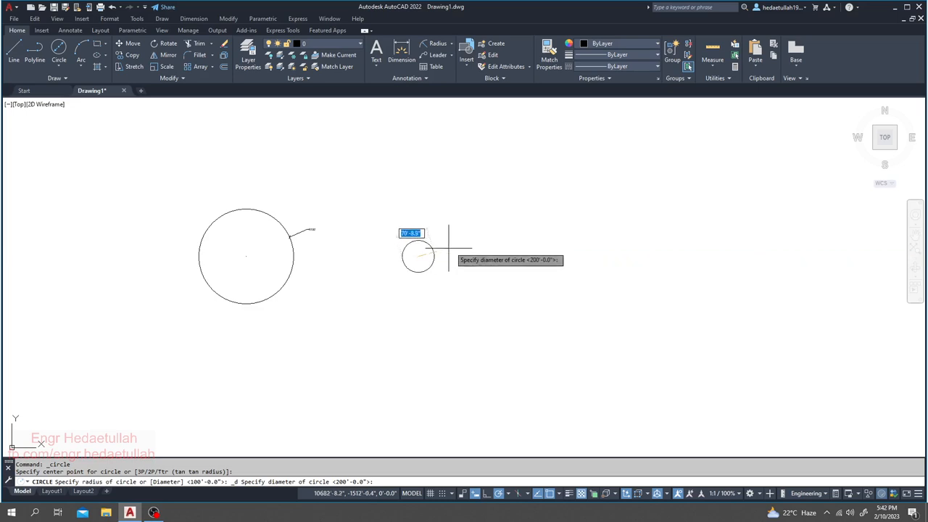
mouse_move(487, 256)
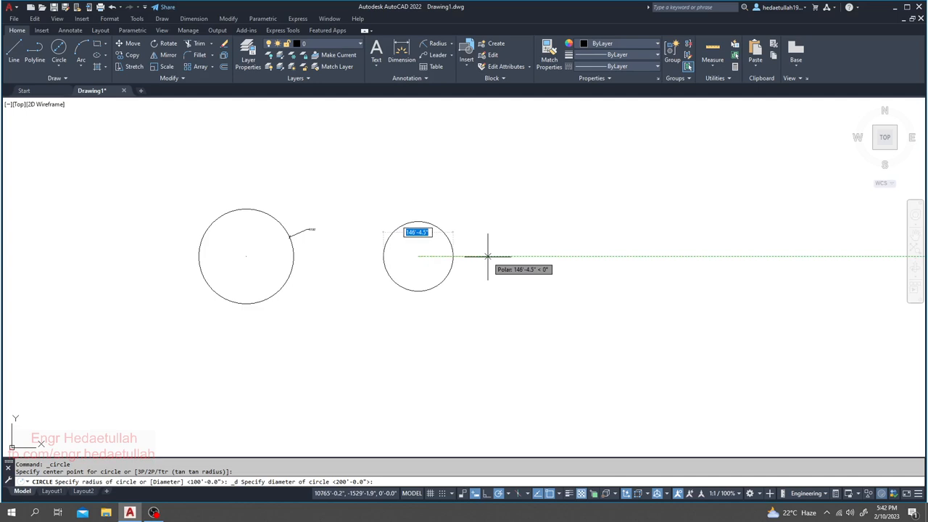
mouse_move(487, 255)
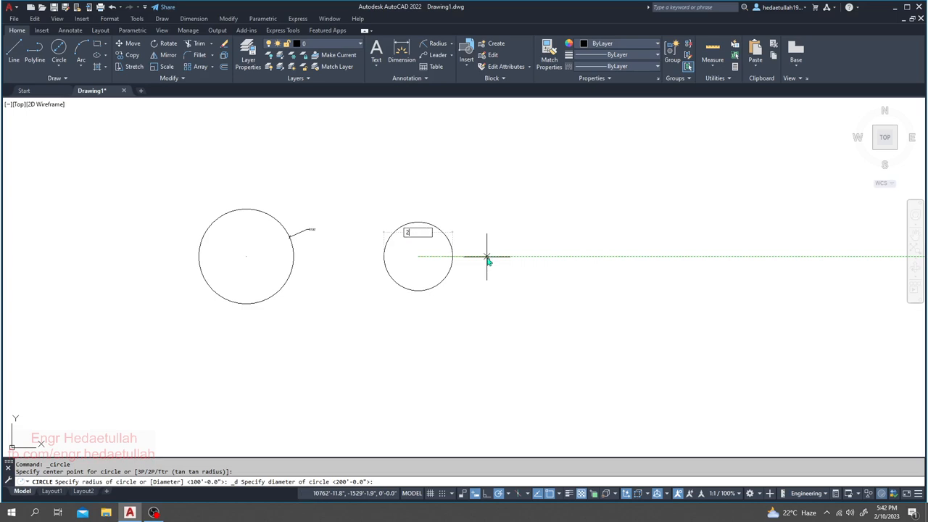
type("200'")
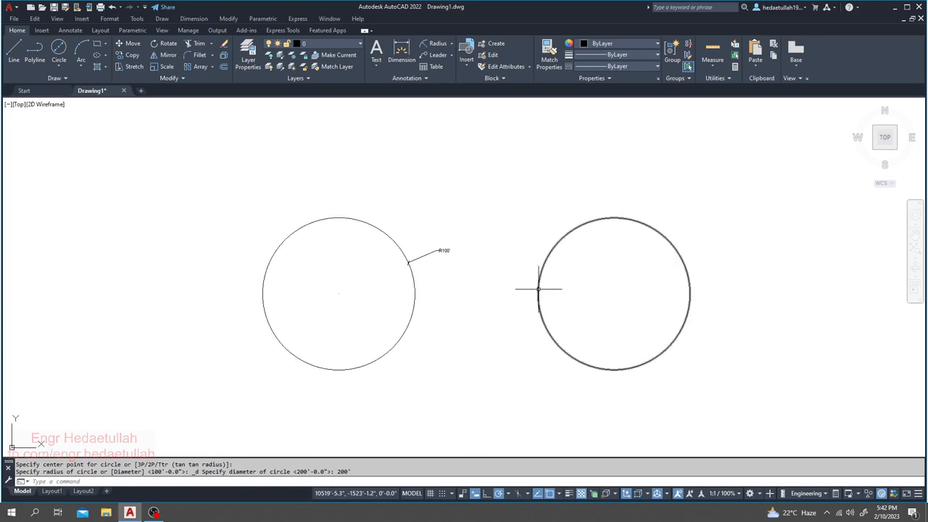
mouse_move(274, 289)
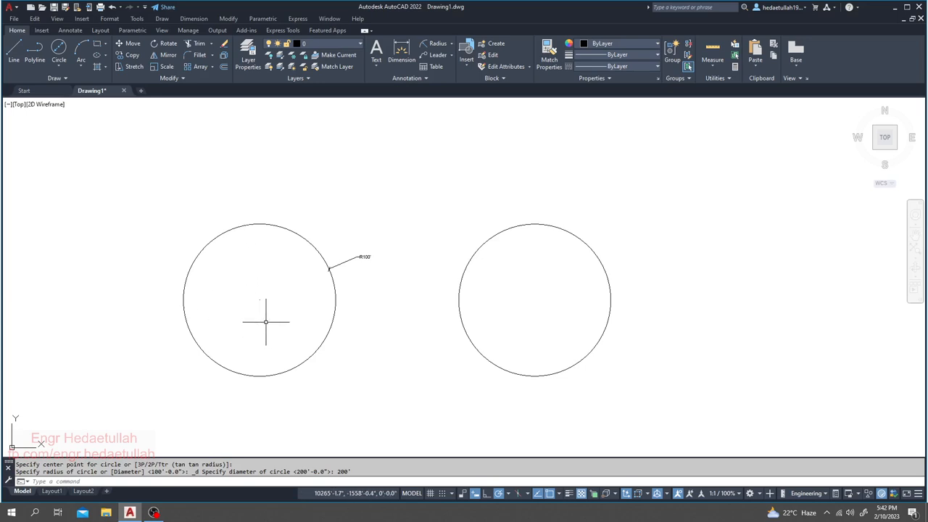
mouse_move(491, 291)
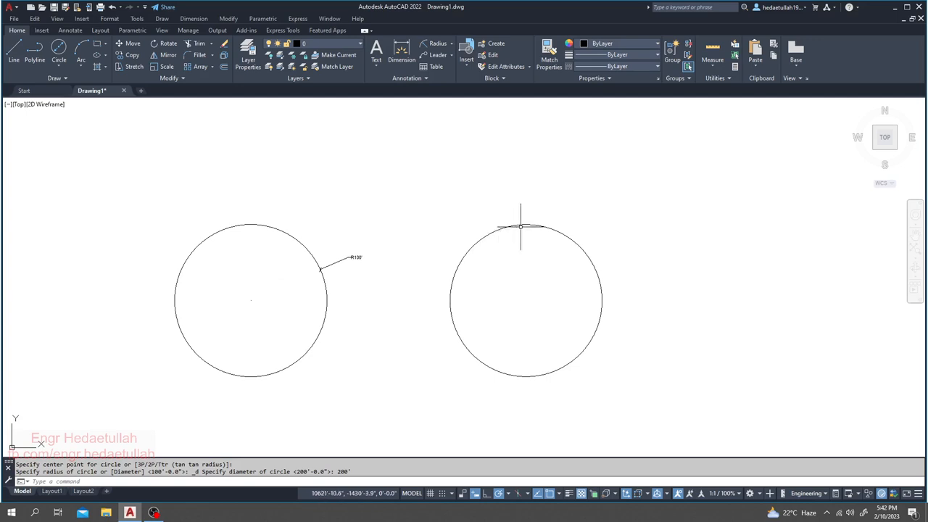
mouse_move(397, 100)
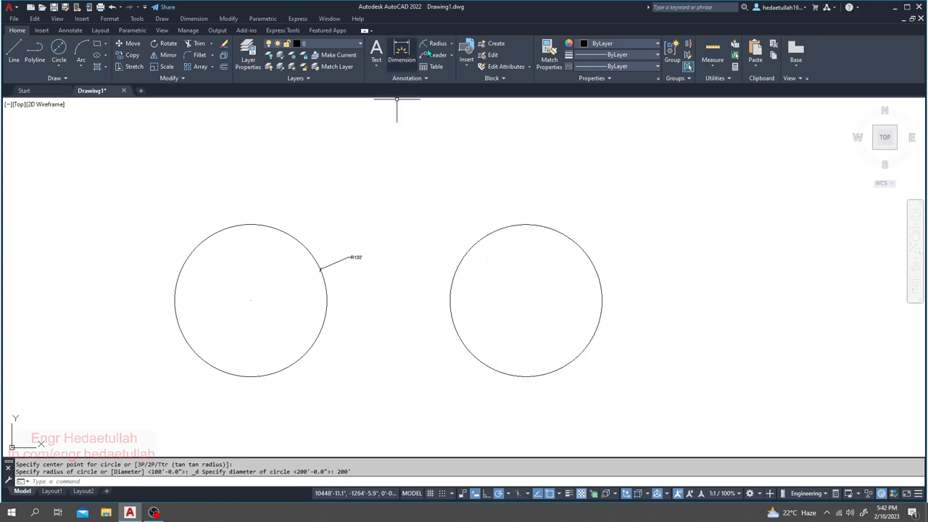
- Begin a Diameter dimension on the right-hand circle, showing 200
left_click(437, 43)
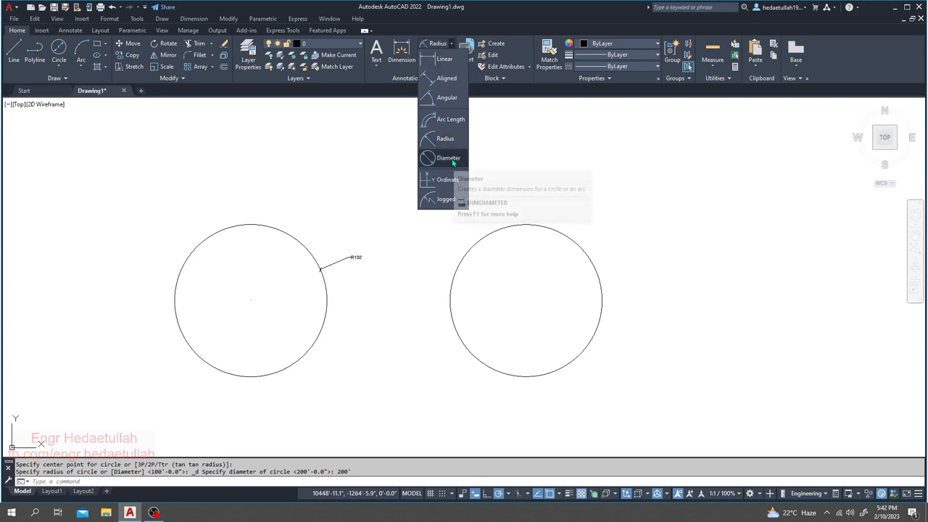
left_click(448, 158)
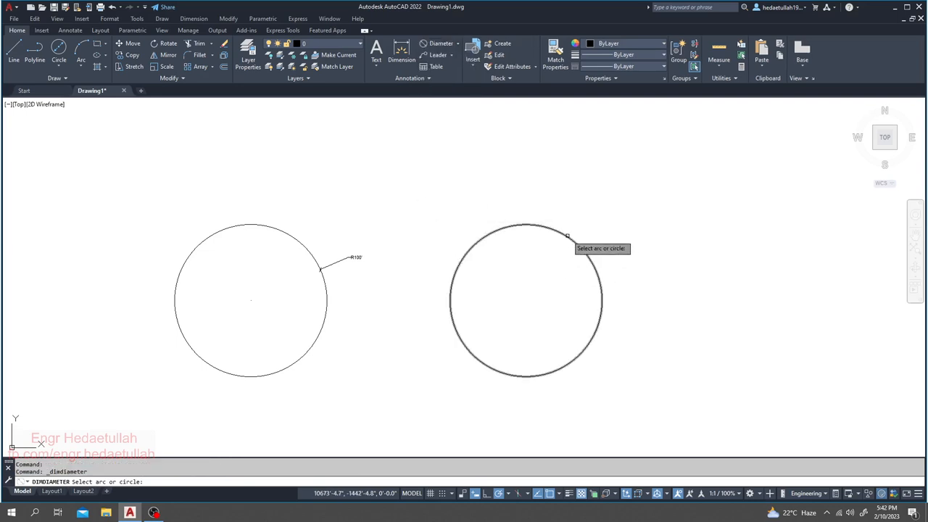
left_click(547, 232)
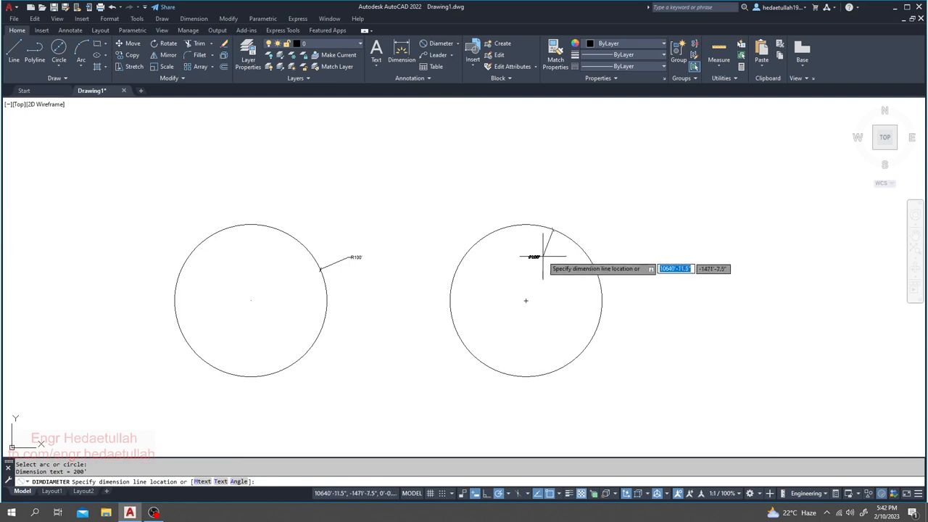